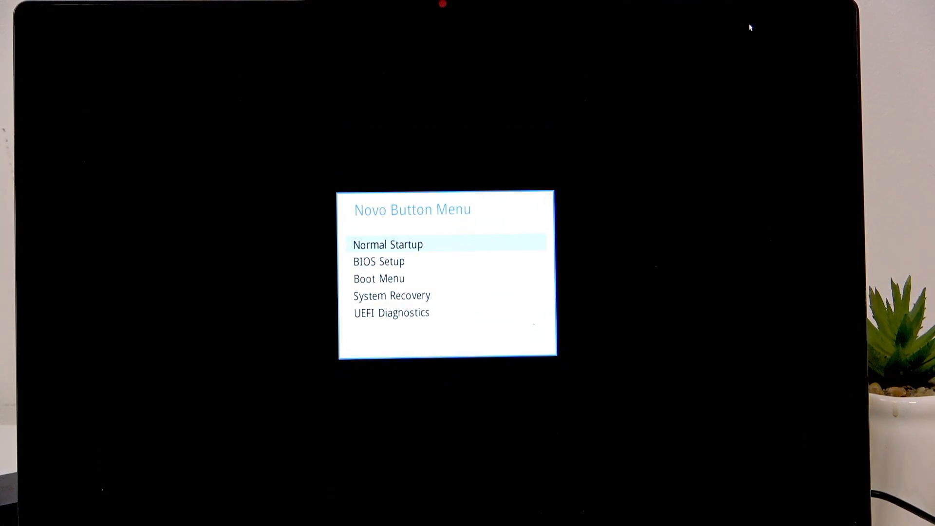
# Move the Novo menu selection down to System Recovery to boot into Windows recovery
pyautogui.press('Down')
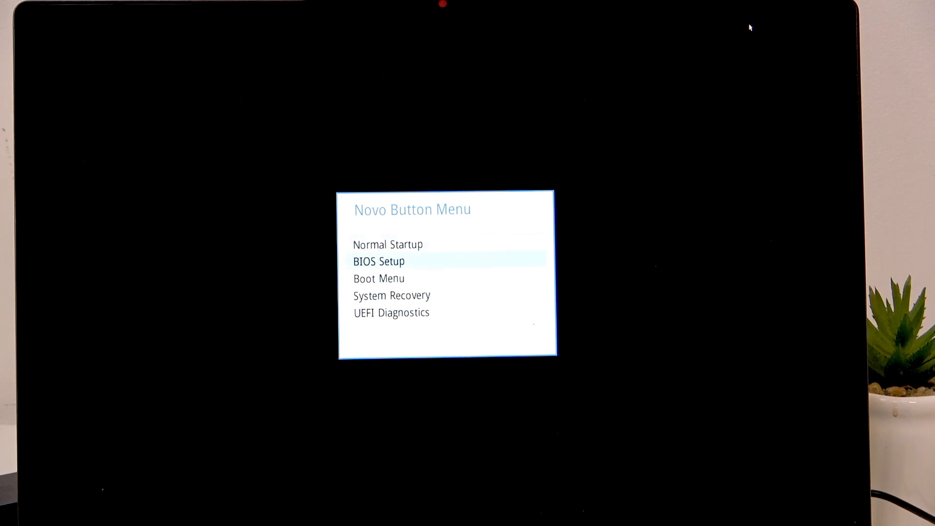
pyautogui.press('Down')
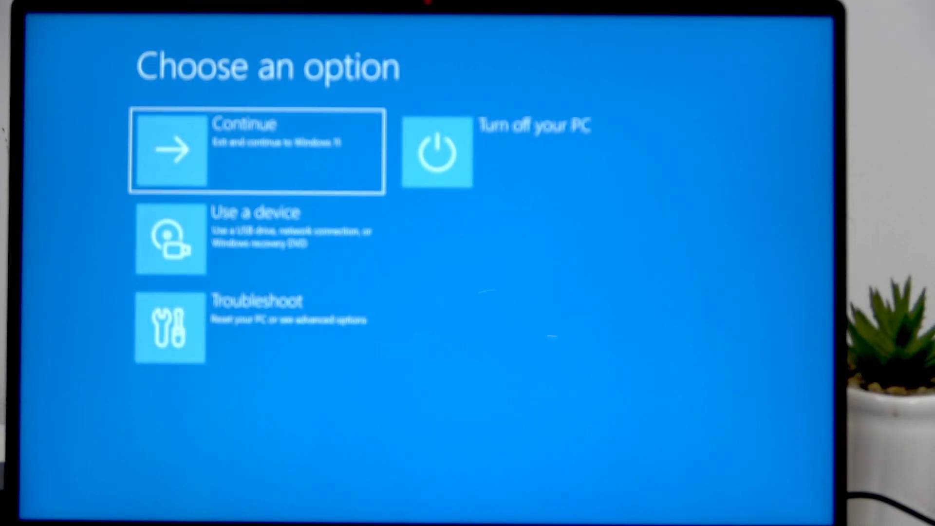
pyautogui.moveTo(256, 239)
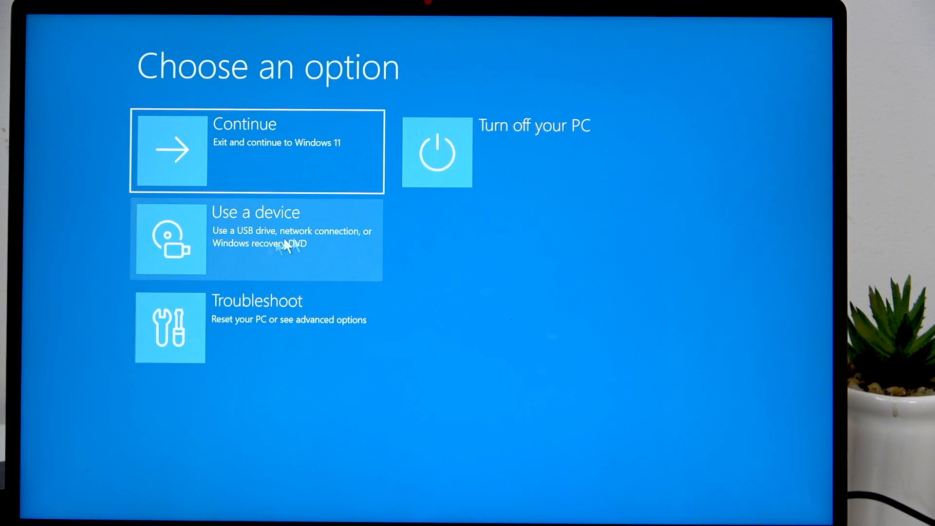
pyautogui.moveTo(315, 205)
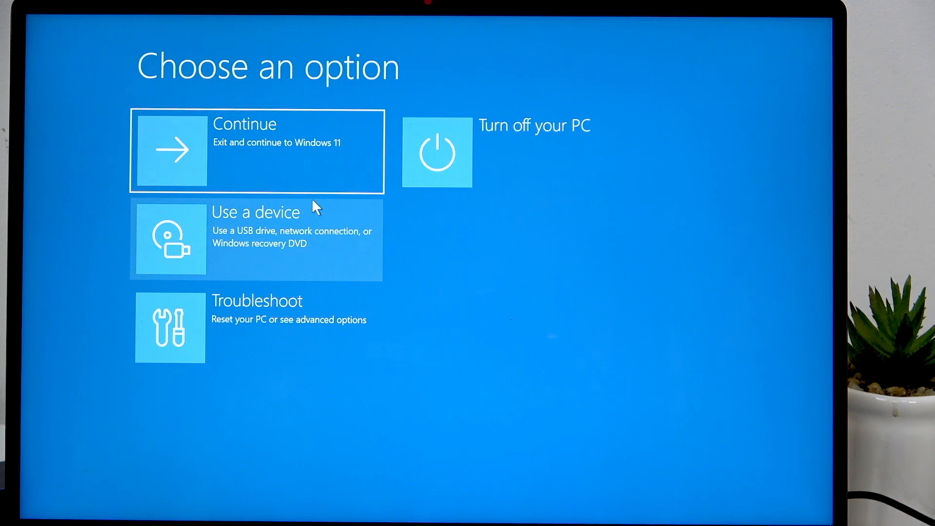
# Navigate Troubleshoot > Advanced options > Startup Settings to reach the restart prompt
pyautogui.click(257, 327)
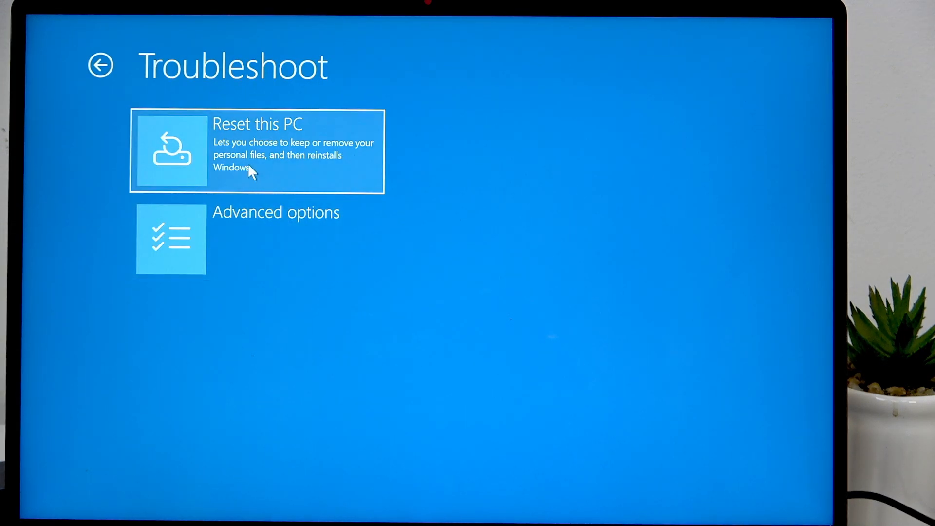
pyautogui.click(276, 238)
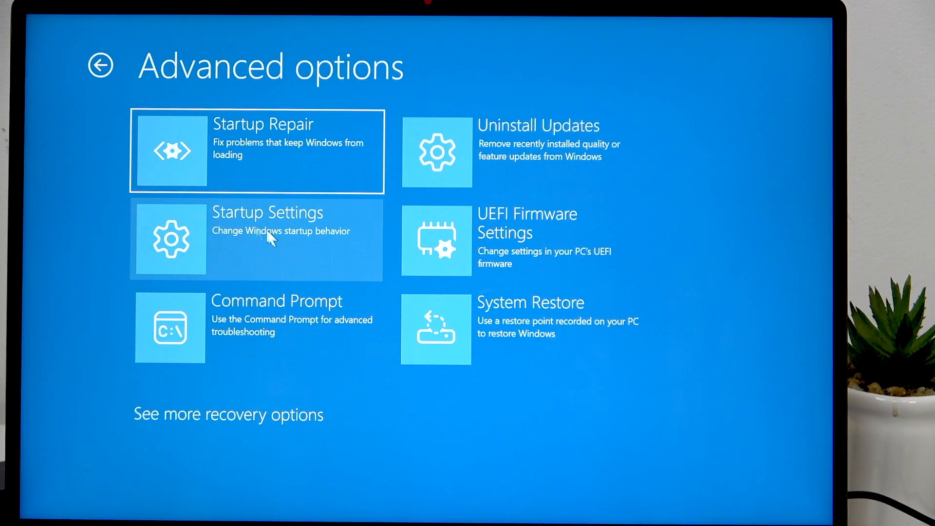
pyautogui.click(267, 238)
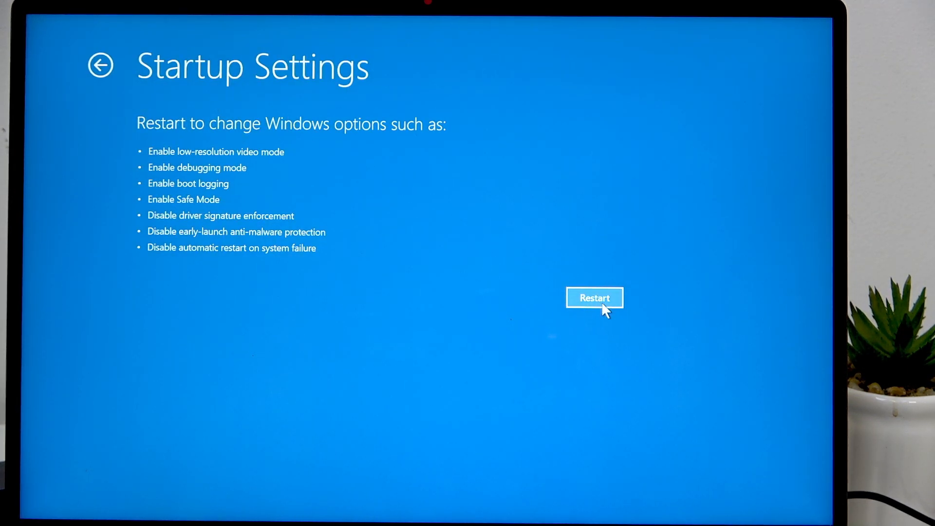
pyautogui.moveTo(265, 218)
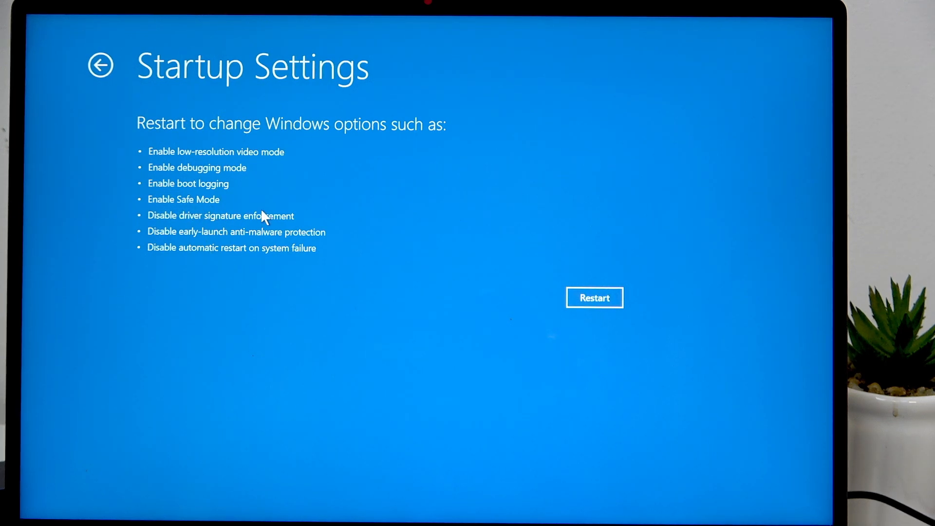
pyautogui.click(595, 298)
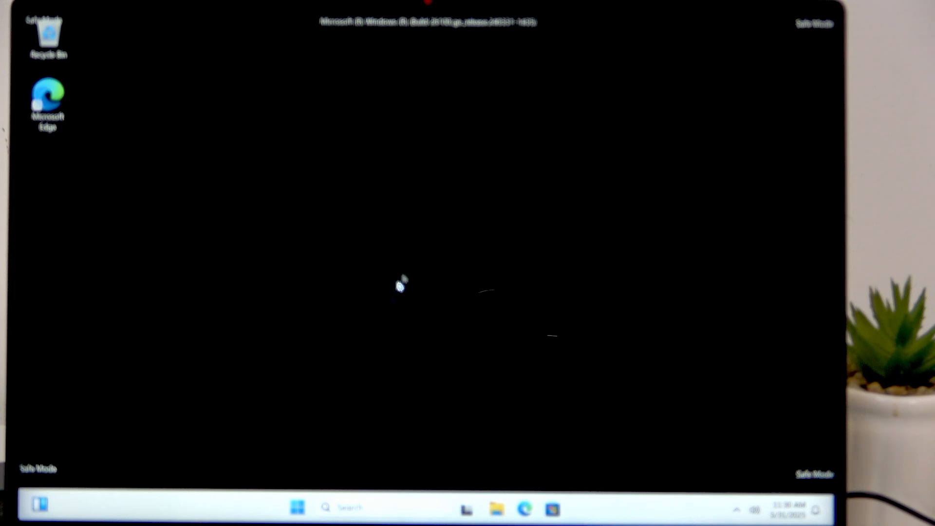
# Restart the PC from the Start menu power choices to exit Safe Mode
pyautogui.click(296, 508)
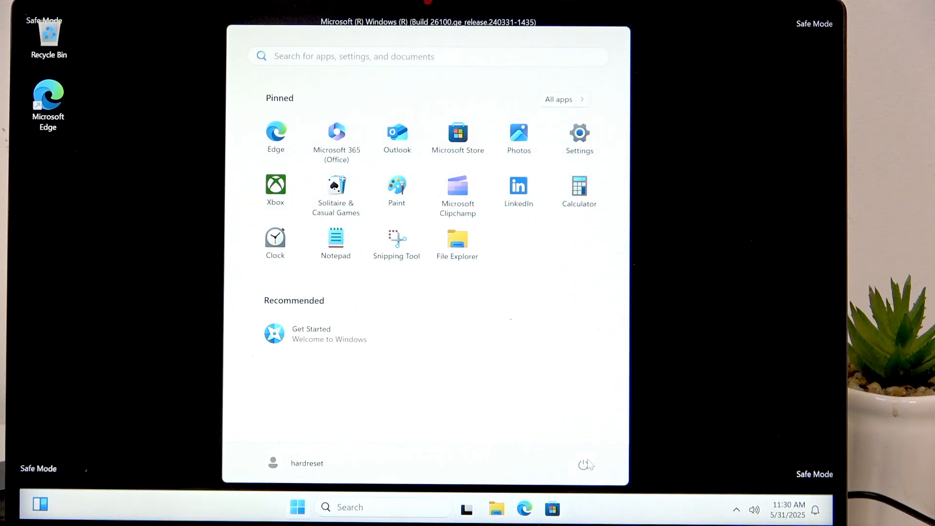
pyautogui.click(586, 463)
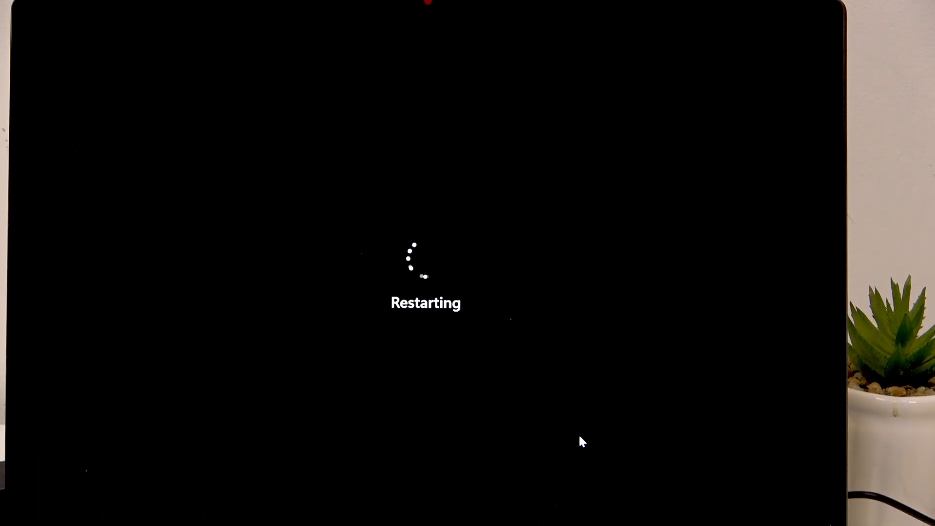